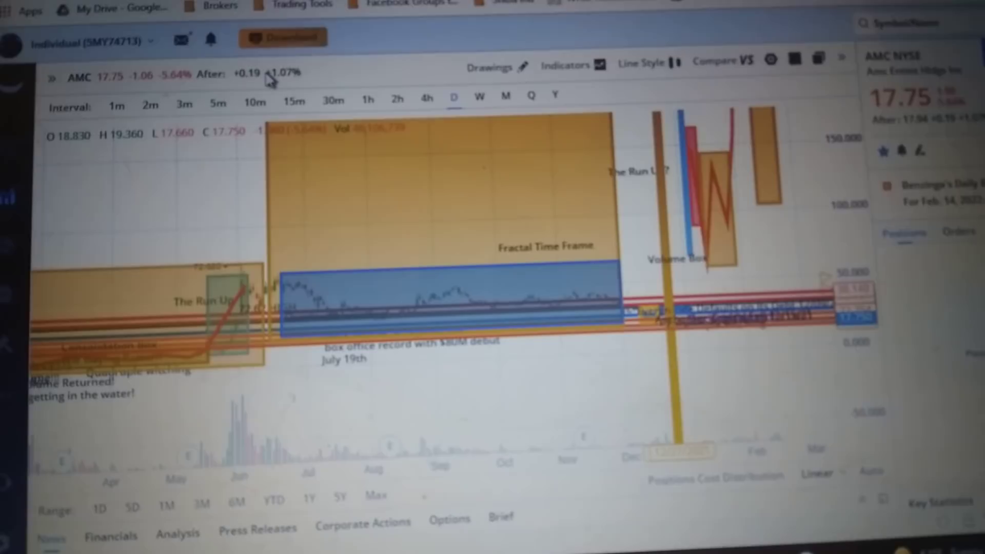
mouse_move(236, 94)
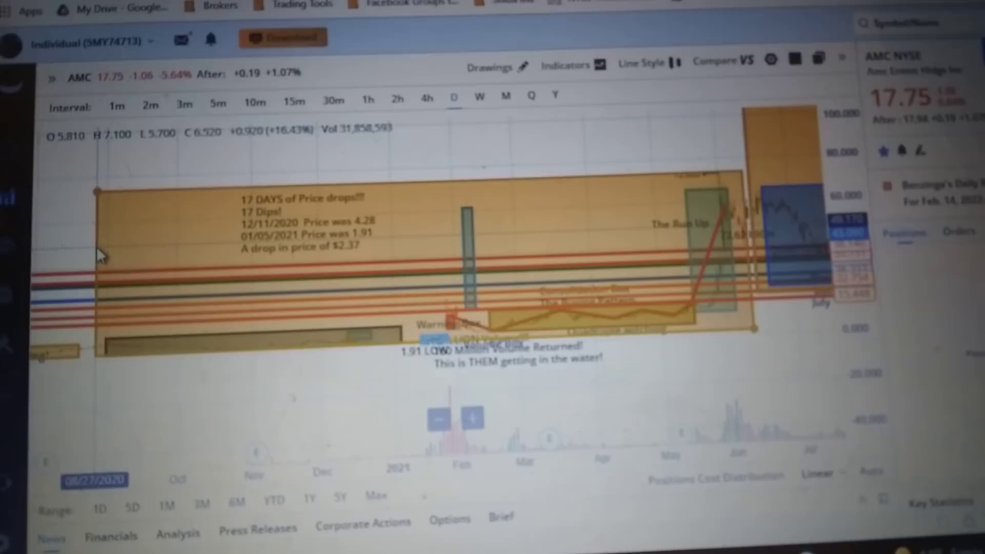
mouse_move(745, 216)
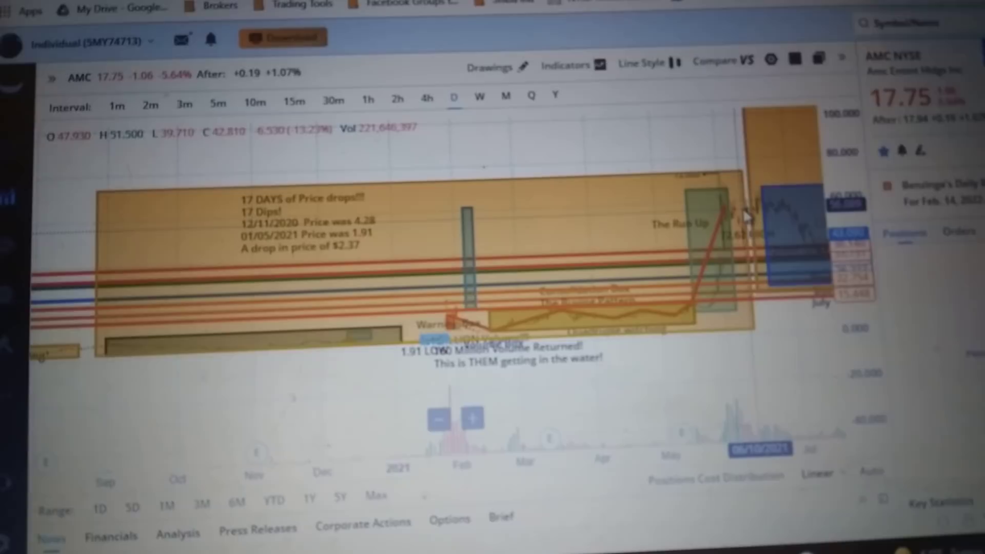